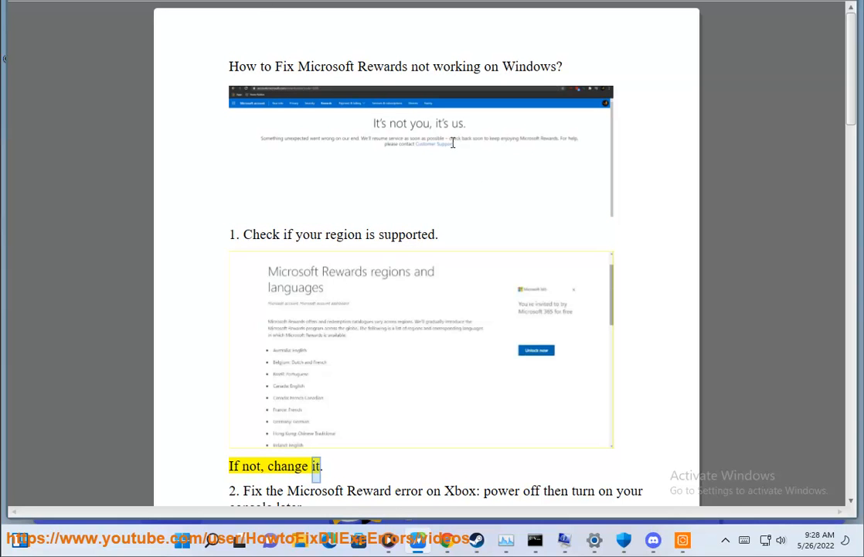
Search Google for 'Microsoft Rewards support' to find the supported regions page
double_click(359, 67)
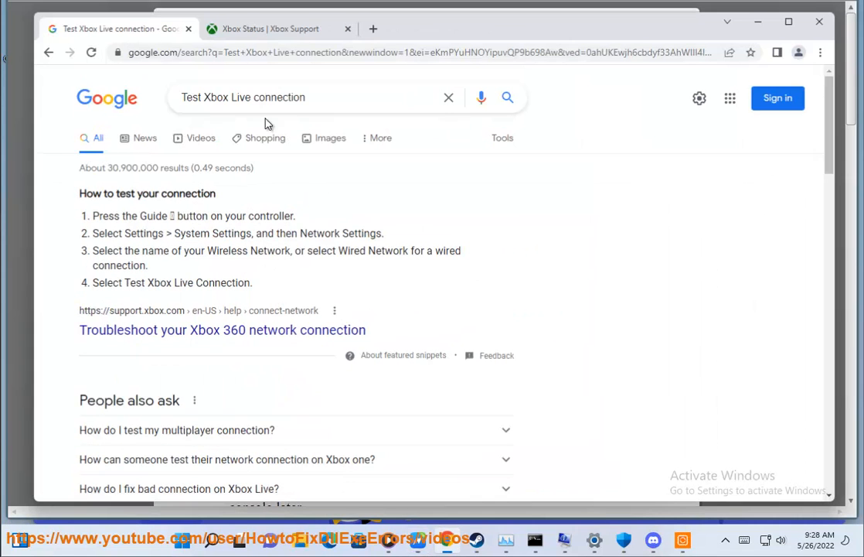
type("Microsoft Rewards")
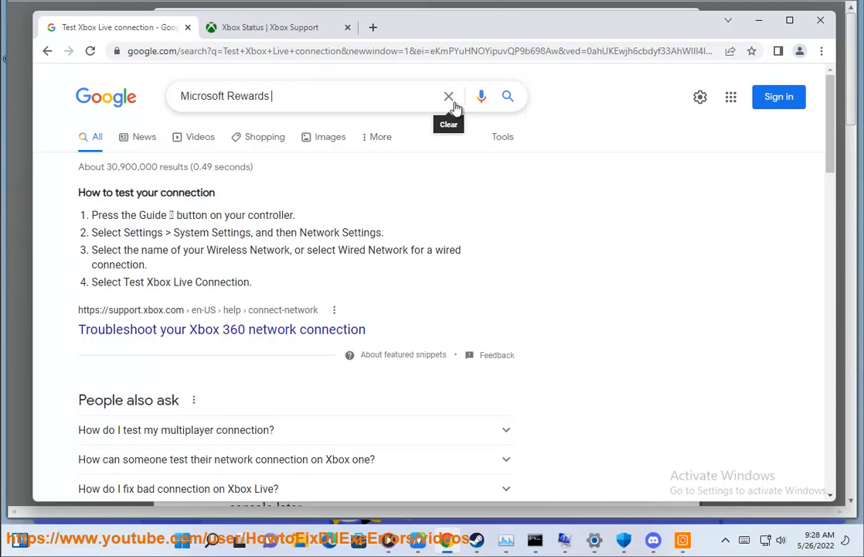
type("SUPPOPRT")
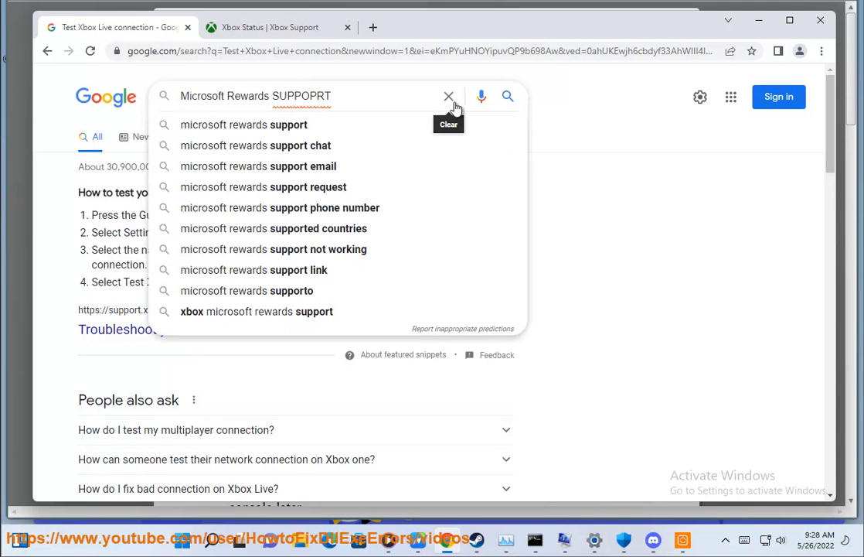
key("BackSpace")
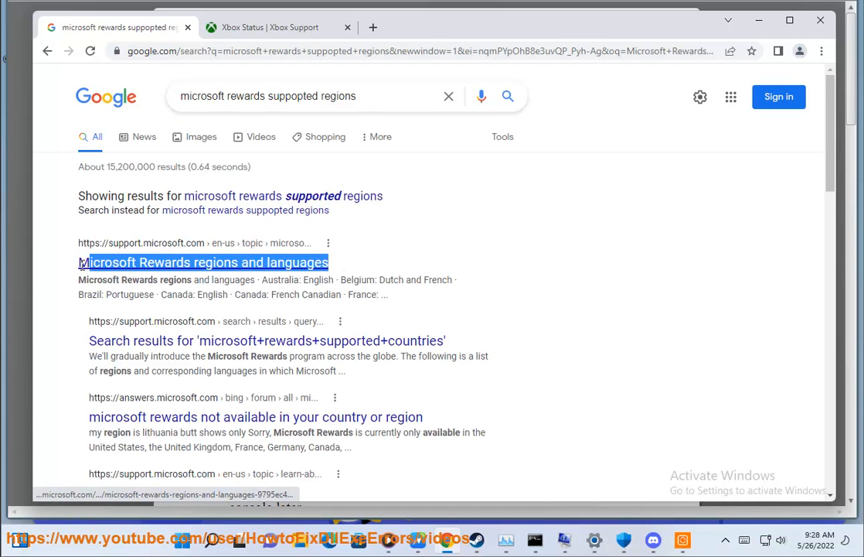
left_click(203, 261)
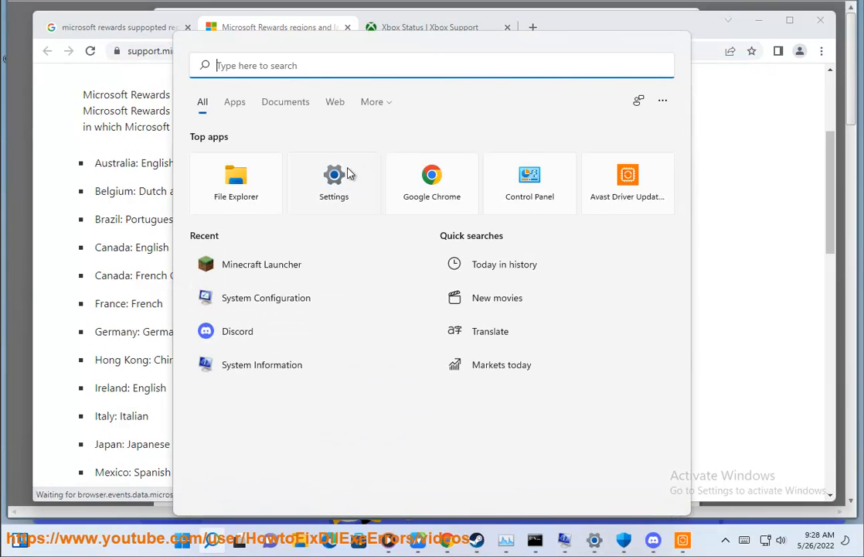
Open Windows Settings and browse the System page down to its sidebar categories
left_click(333, 182)
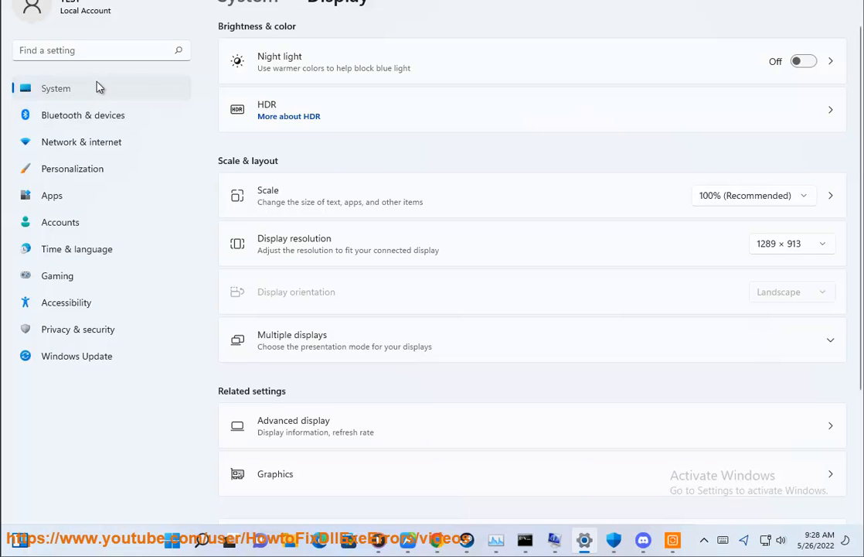
scroll("down", 3)
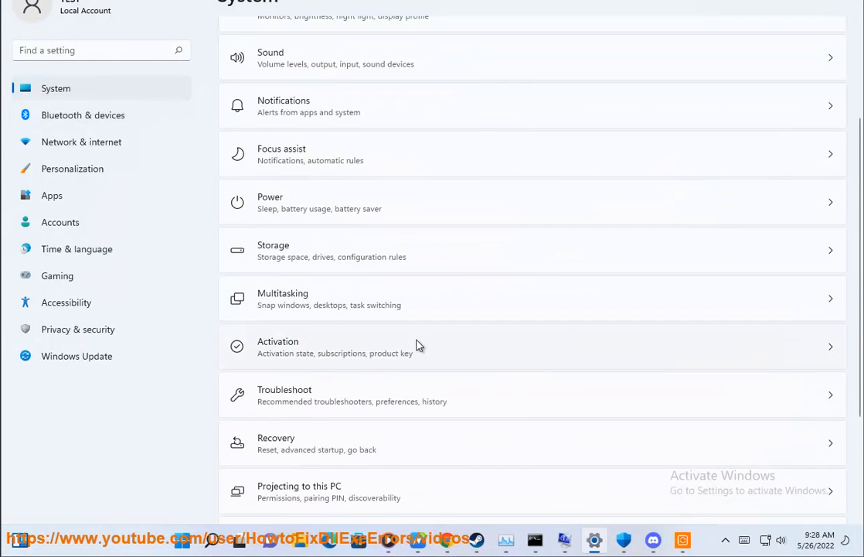
scroll("down", 3)
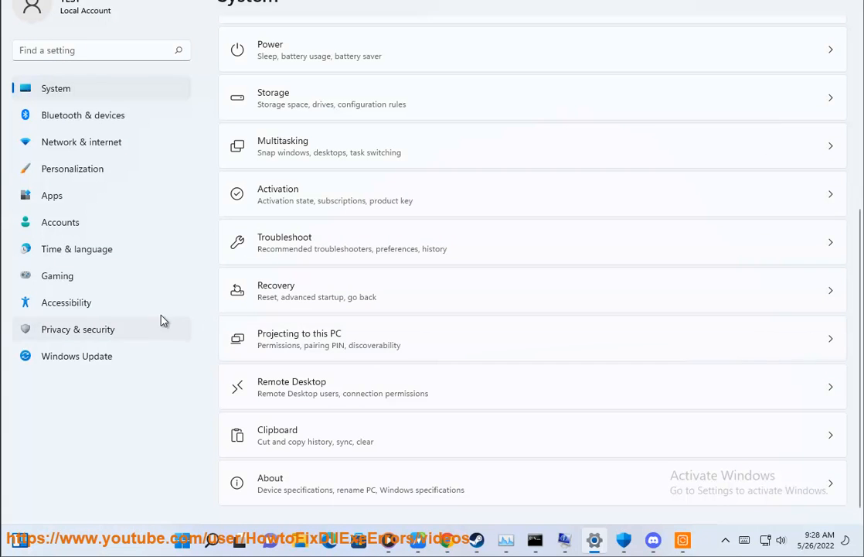
left_click(76, 248)
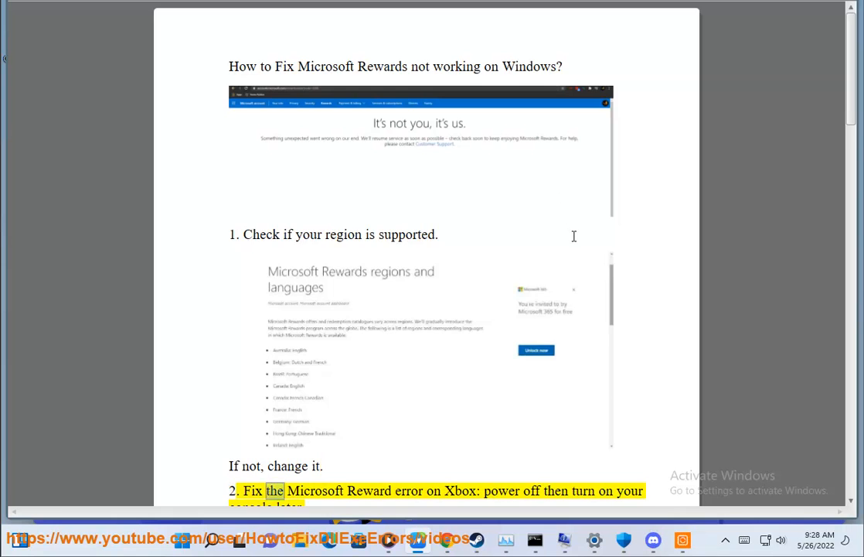
Scroll the guide past restarting the Xbox and clearing cache to '4. Contact Microsoft Support'
scroll("down", 3)
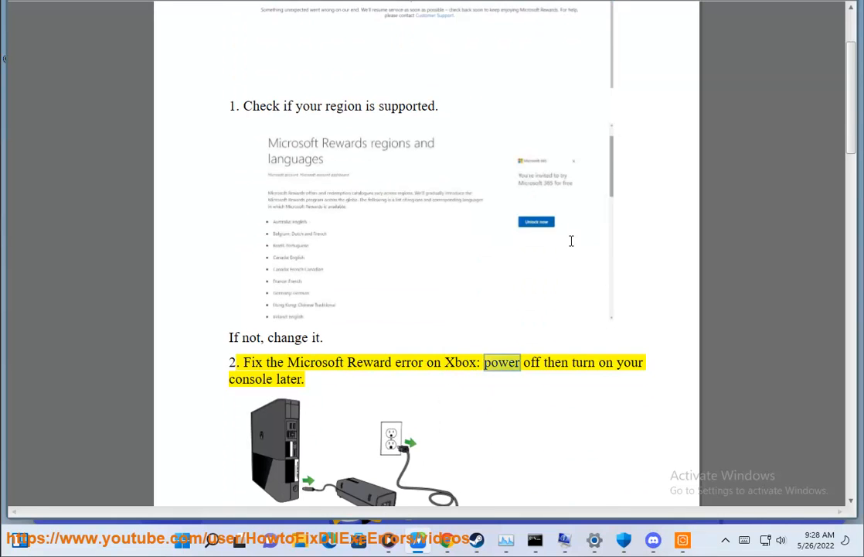
scroll("down", 3)
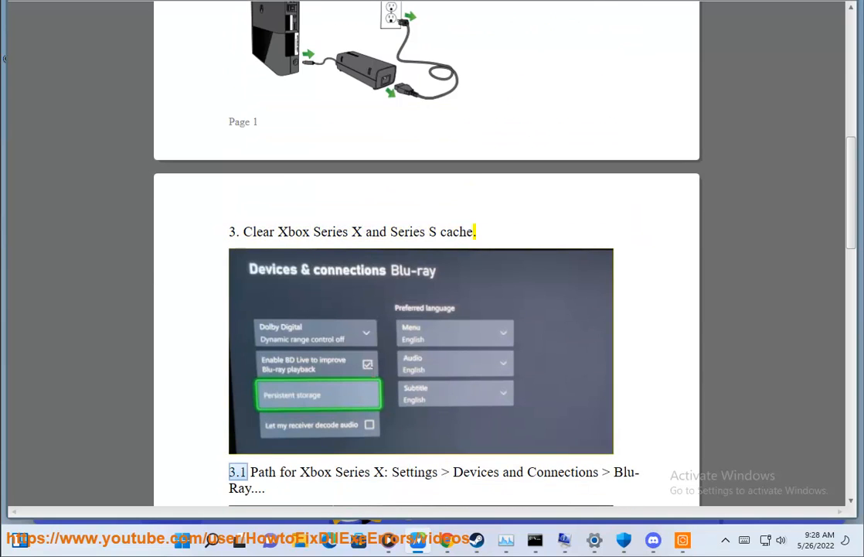
double_click(563, 471)
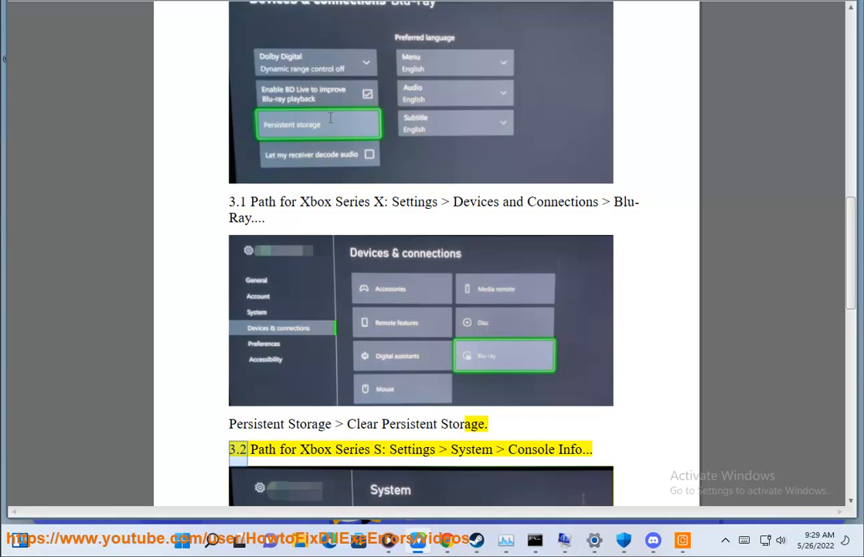
scroll("down", 3)
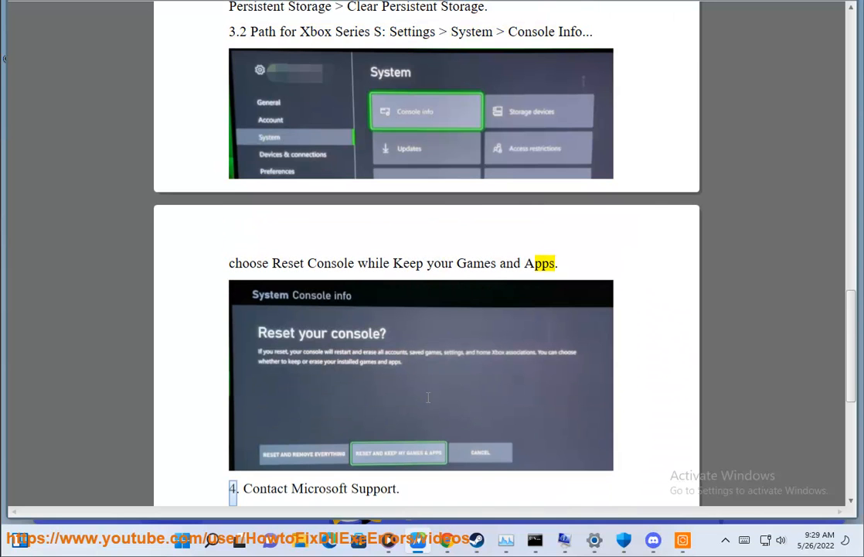